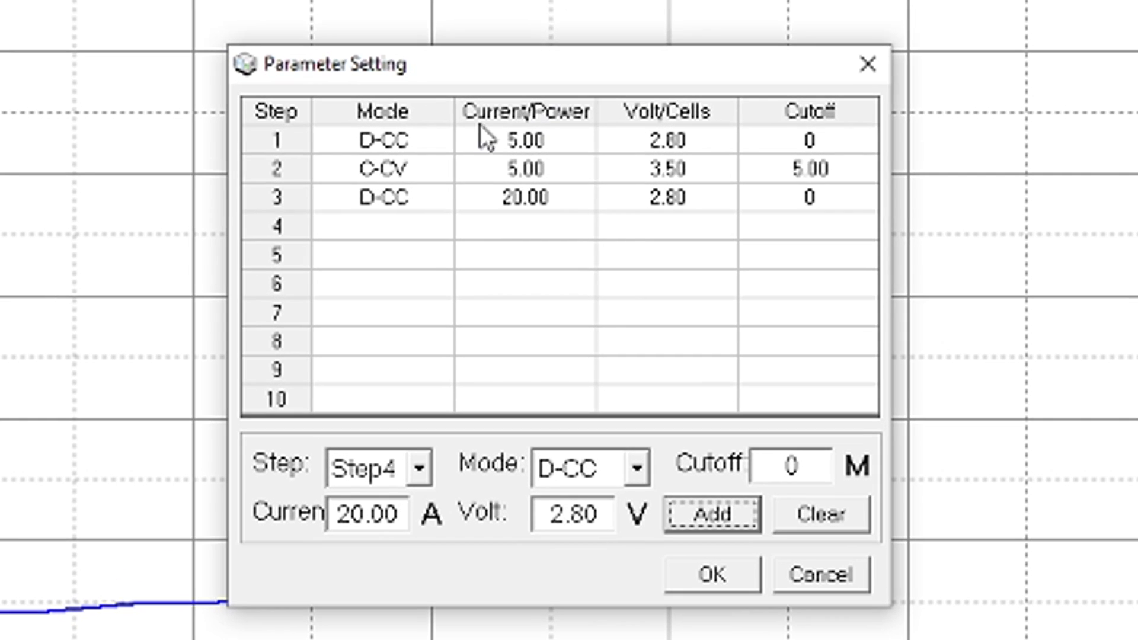
mouse_move(524, 156)
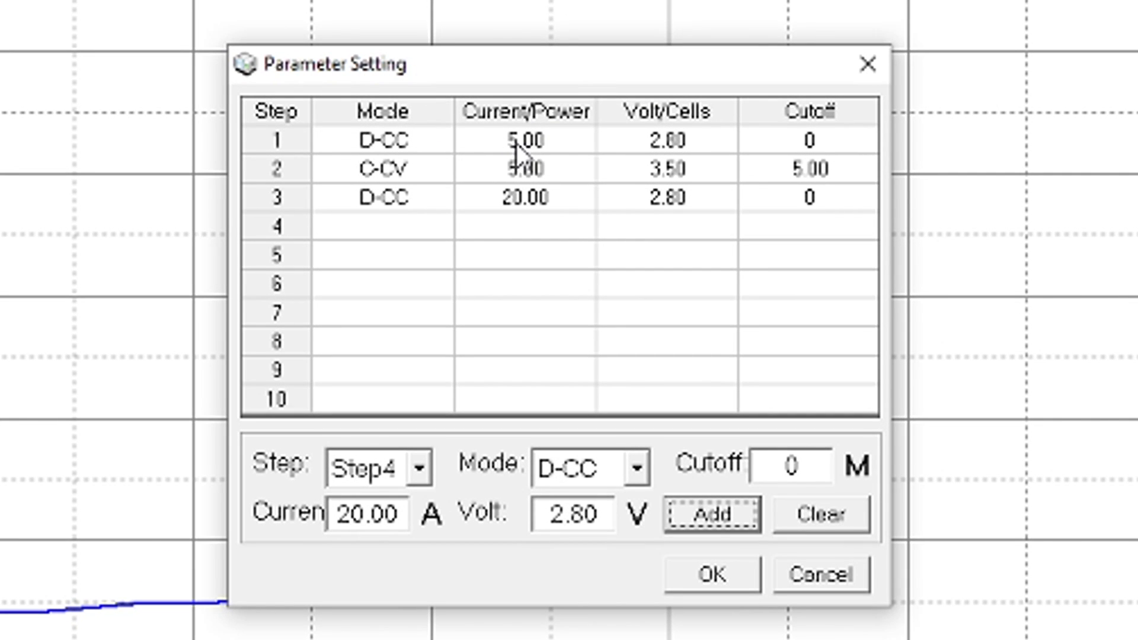
mouse_move(682, 162)
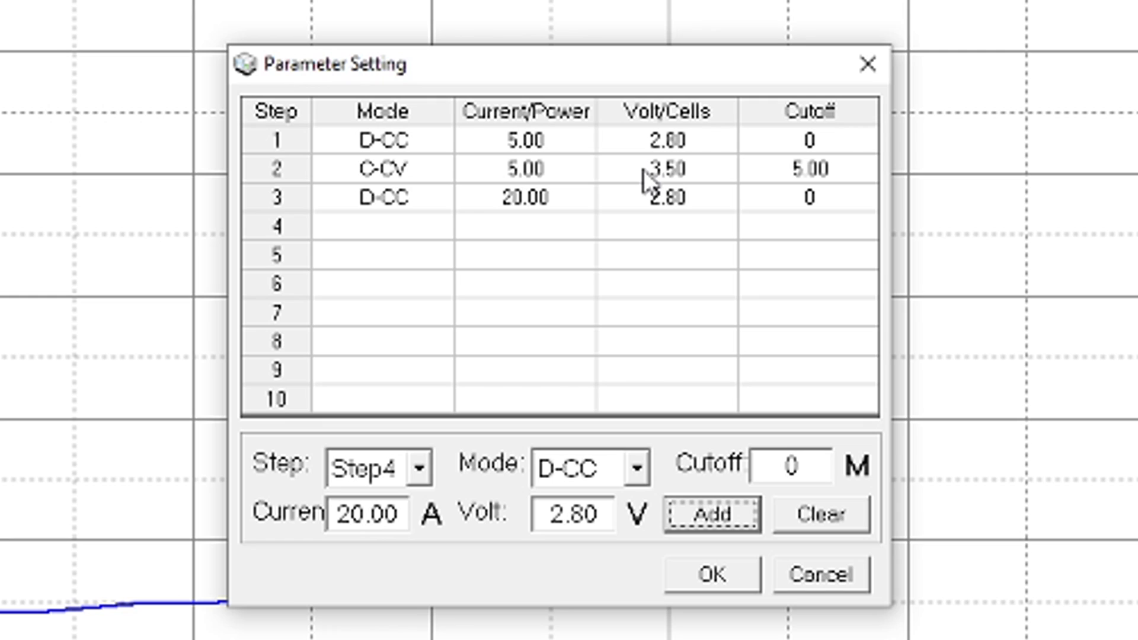
mouse_move(788, 185)
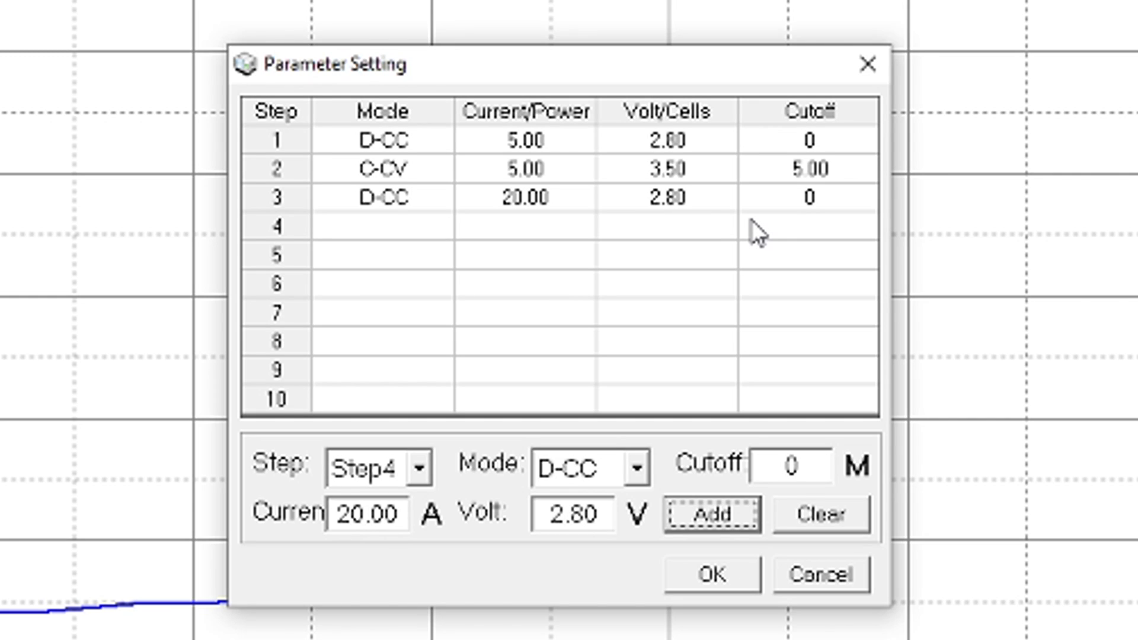
Apply the profile: 5 A discharge to 2.80 V, 5 A charge to 3.50 V, 20 A discharge
click(710, 574)
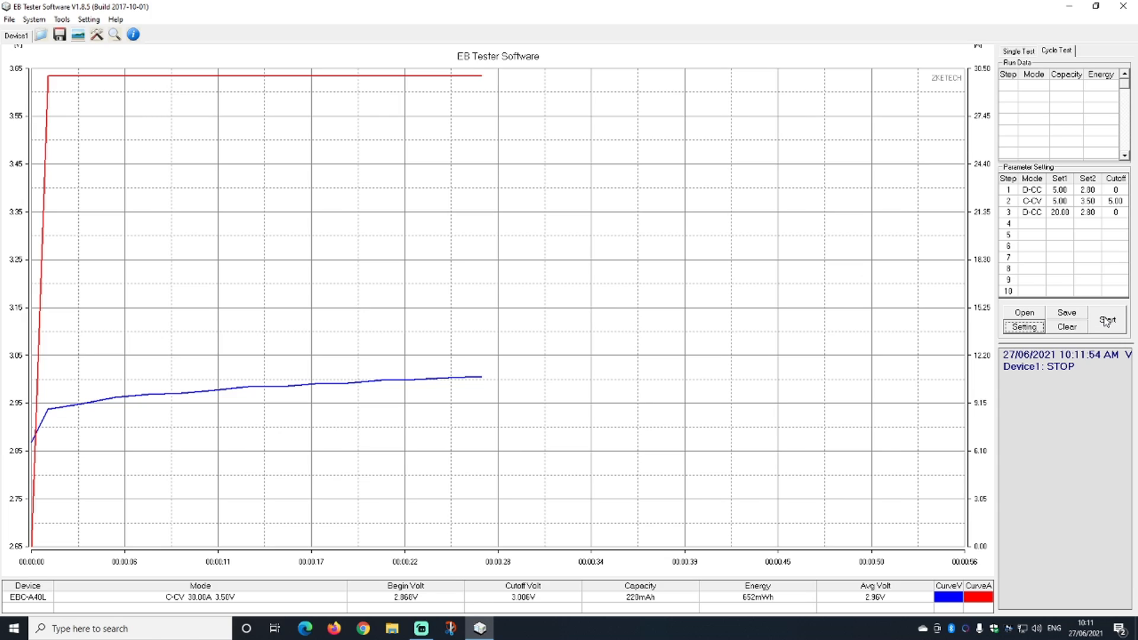
Start the 5 A cycle and follow live Single Test readings until 107.22 Ah discharged
click(1107, 321)
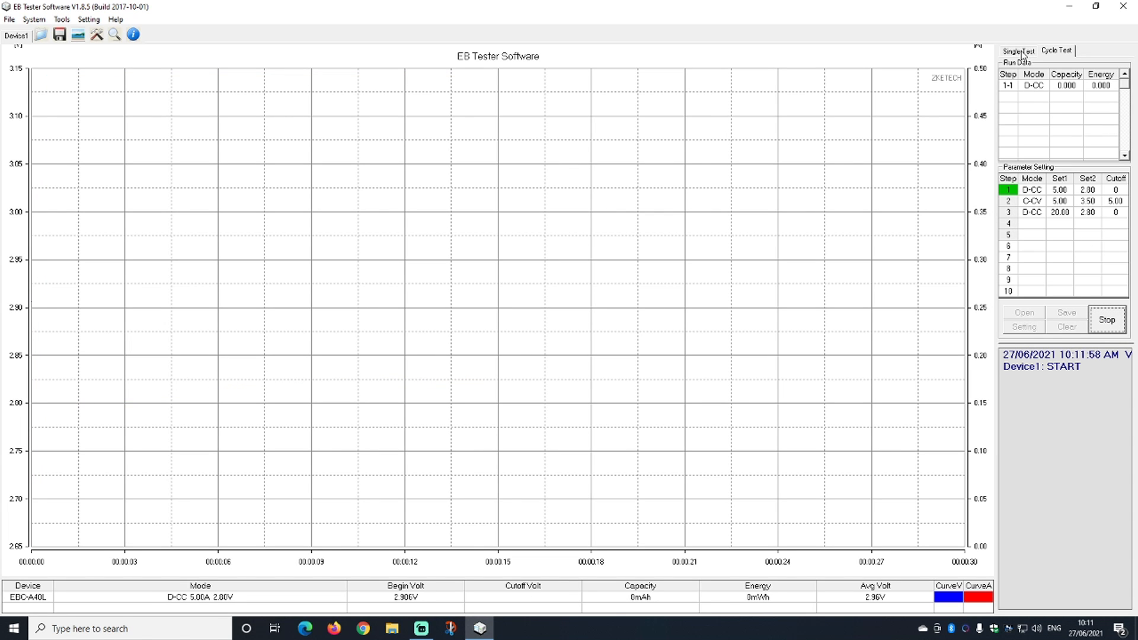
click(1018, 51)
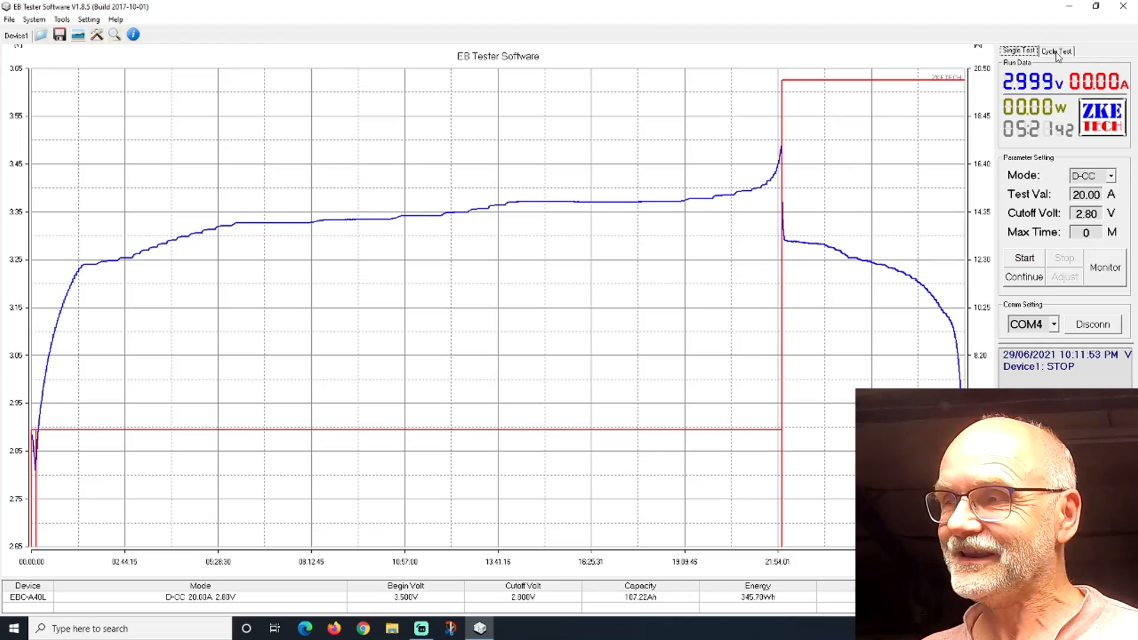
Show Cycle Test Run Data: 109.34 Ah / 363.69 Wh charged, 107.22 Ah / 345.70 Wh discharged
click(1057, 51)
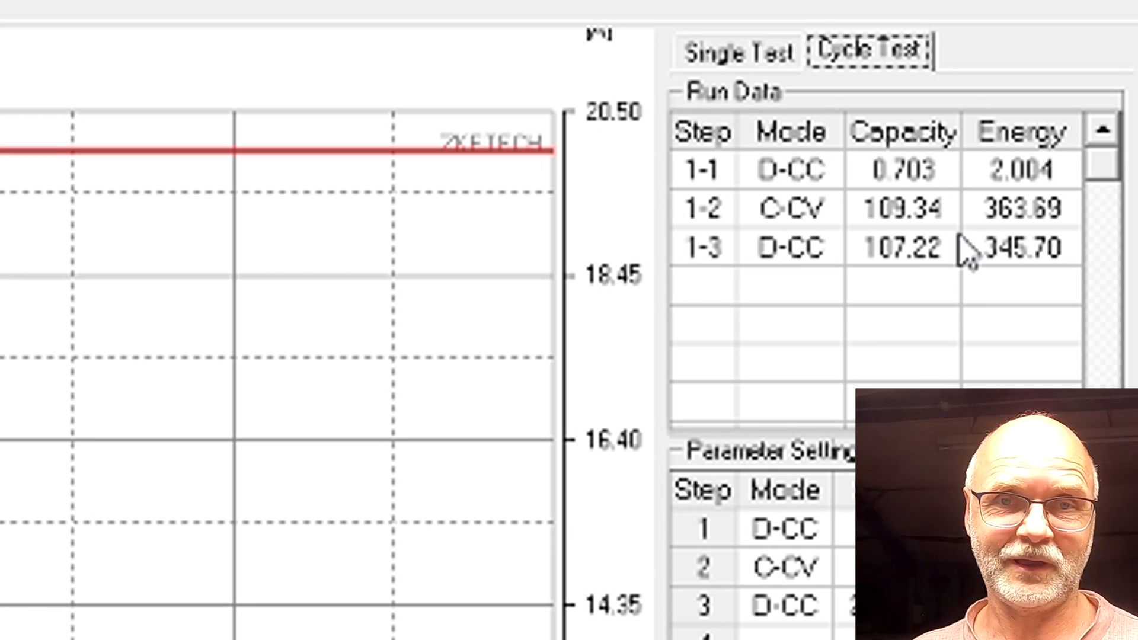
click(902, 247)
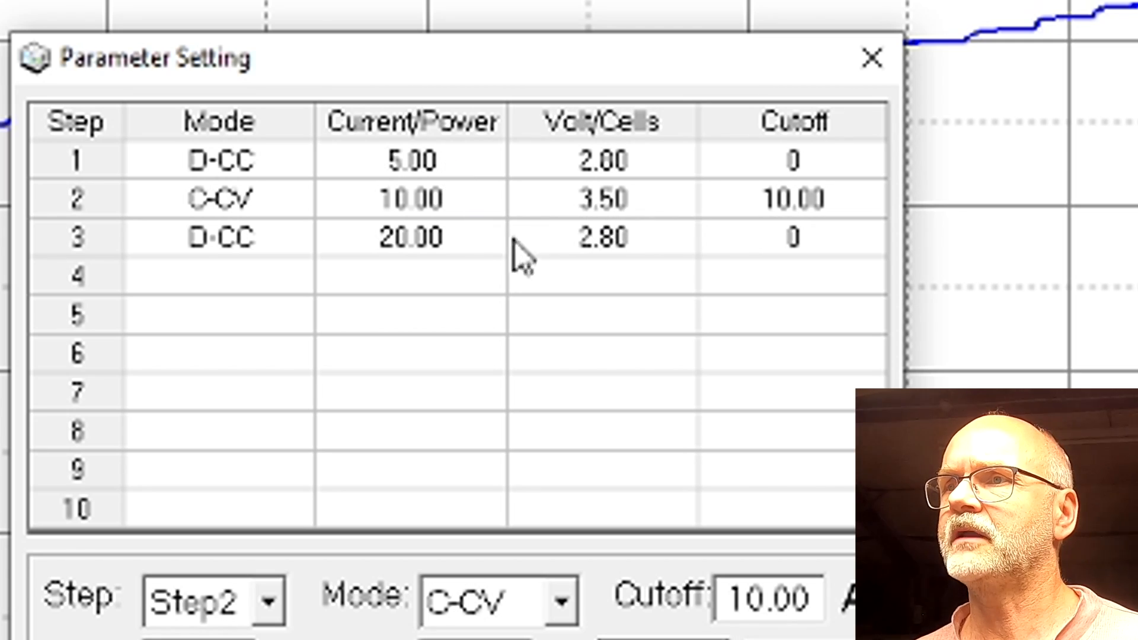
mouse_move(595, 265)
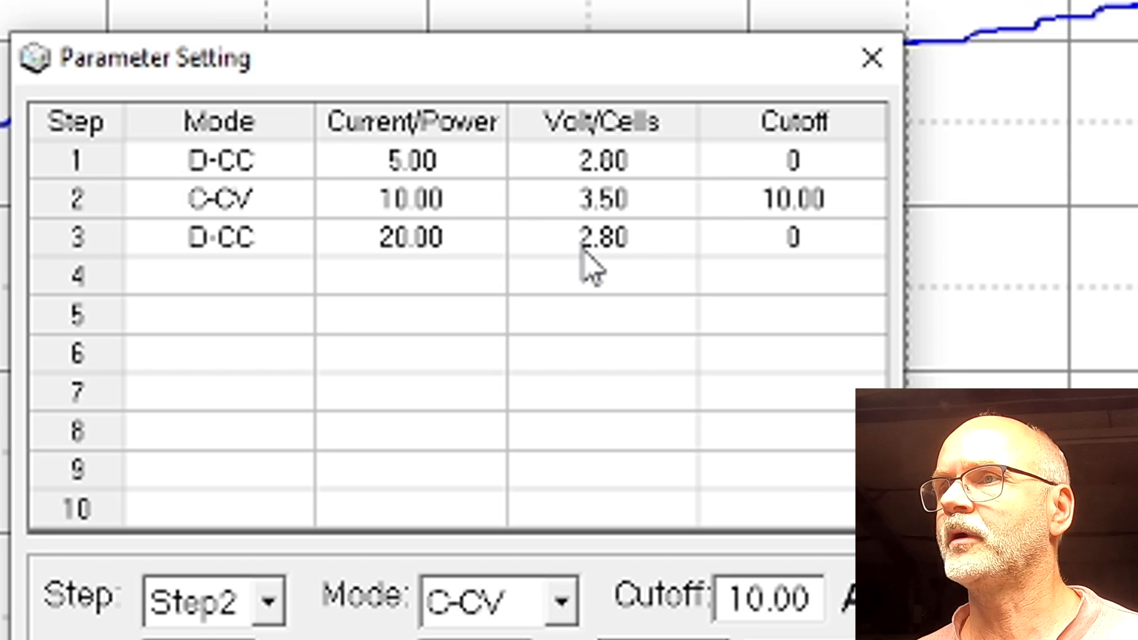
Apply the 10 A charge step with 10.00 cutoff and return to the Cycle Test view
click(872, 58)
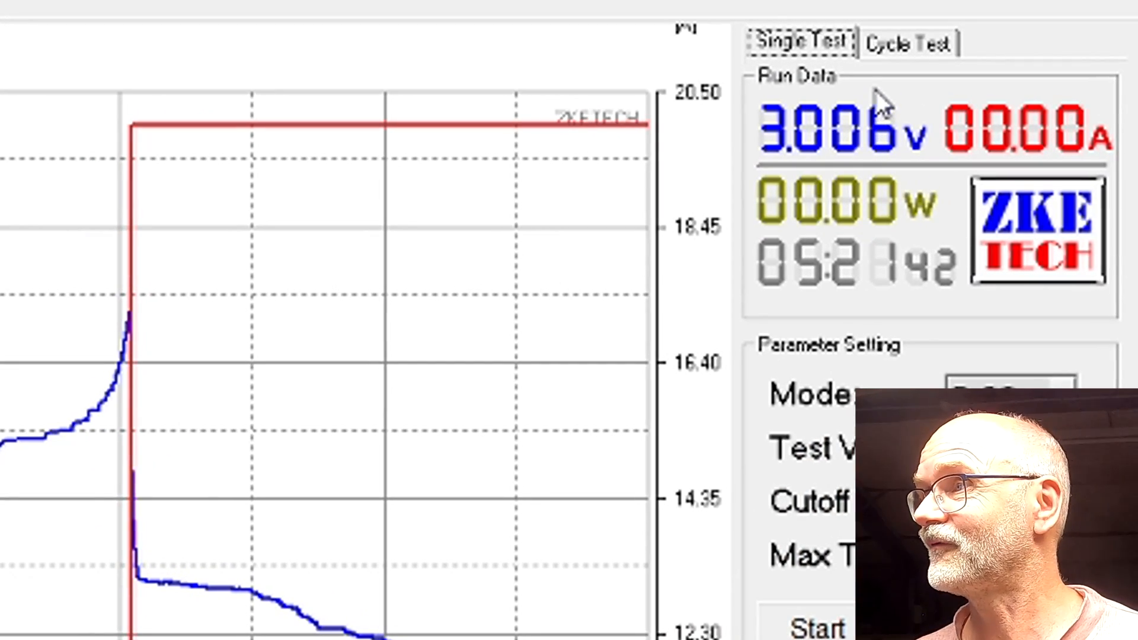
click(910, 42)
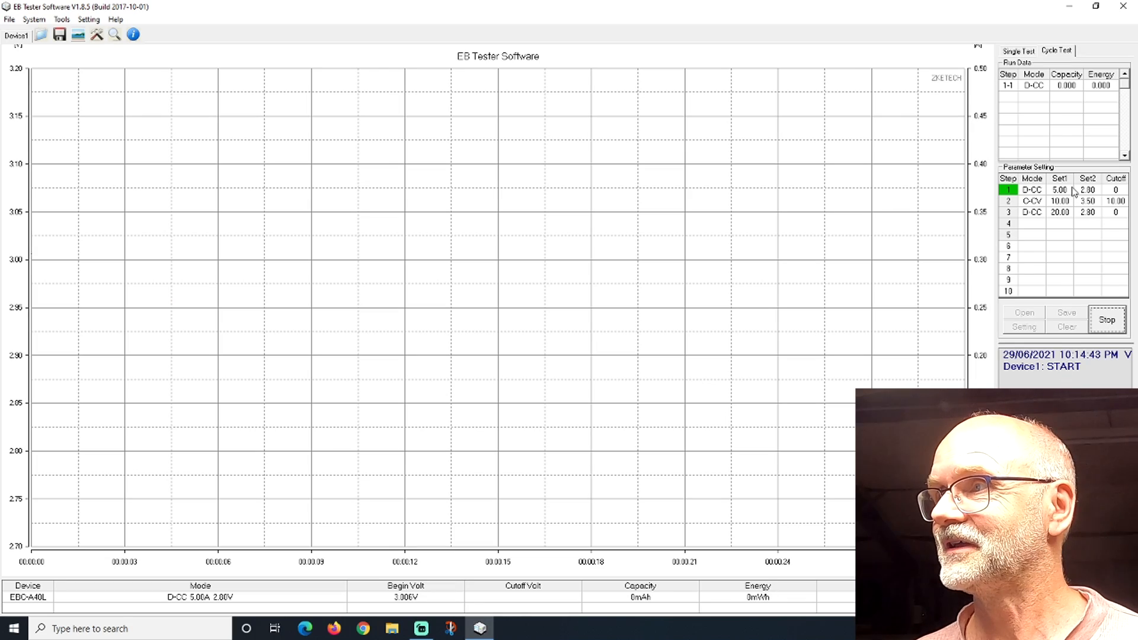
Watch the 10 A cycle on Single Test until its discharge reaches 107.36 Ah / 346.64 Wh
click(1017, 51)
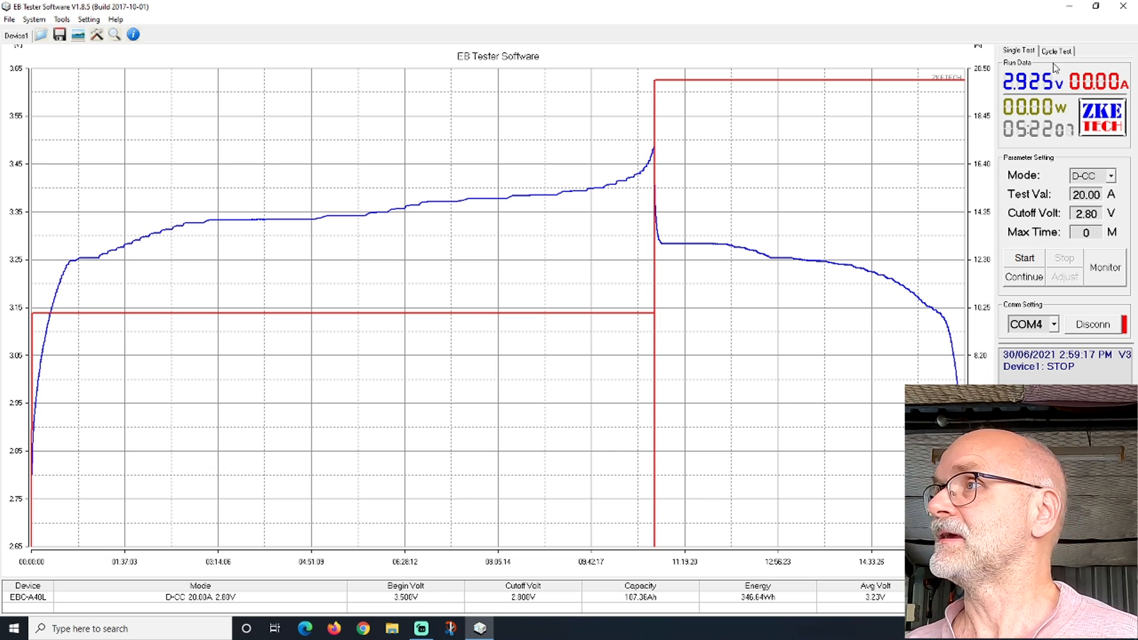
Show Run Data for the 10 A cycle: 107.85 Ah / 359.71 Wh charged, 107.36 Ah discharged
click(1056, 51)
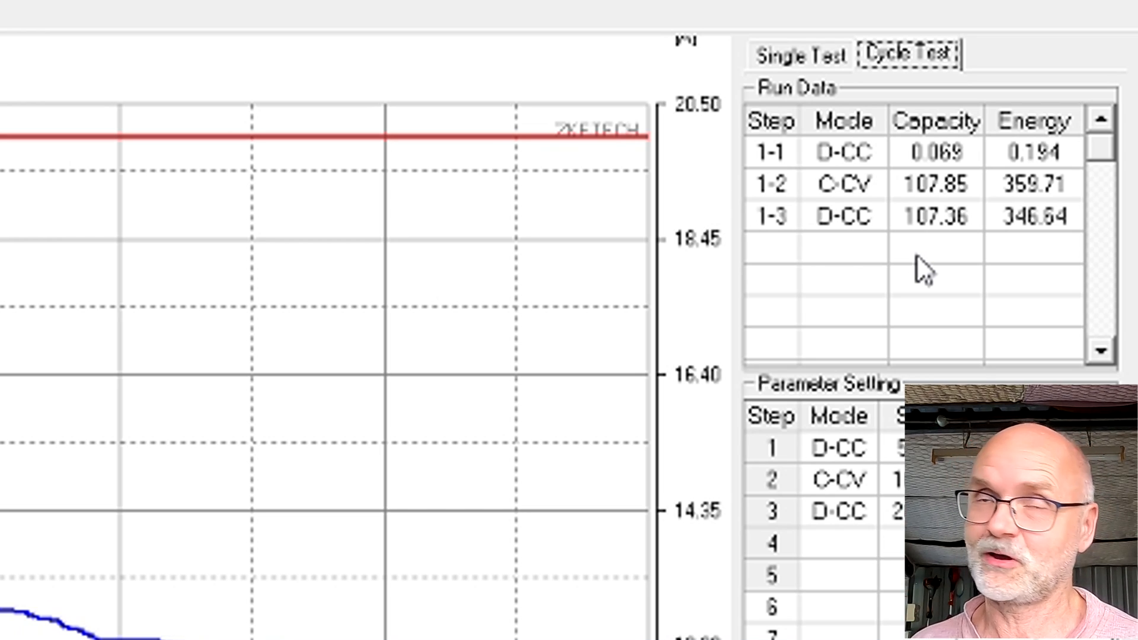
mouse_move(750, 486)
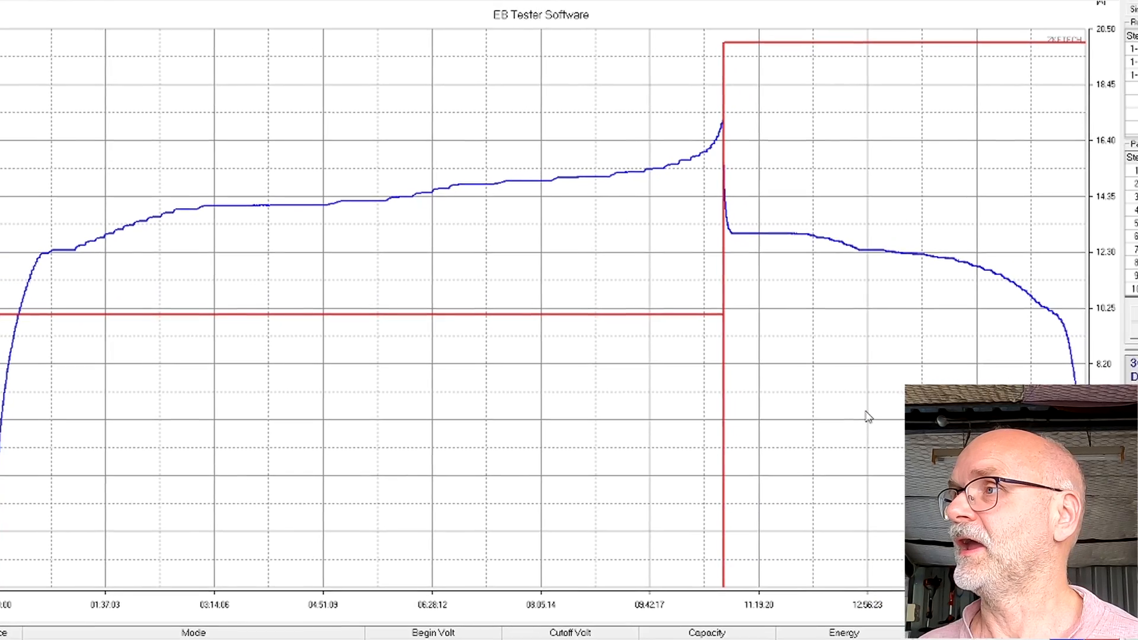
Run the next cycle, then view step settings with the 20 A charge to 3.50 V
click(1106, 320)
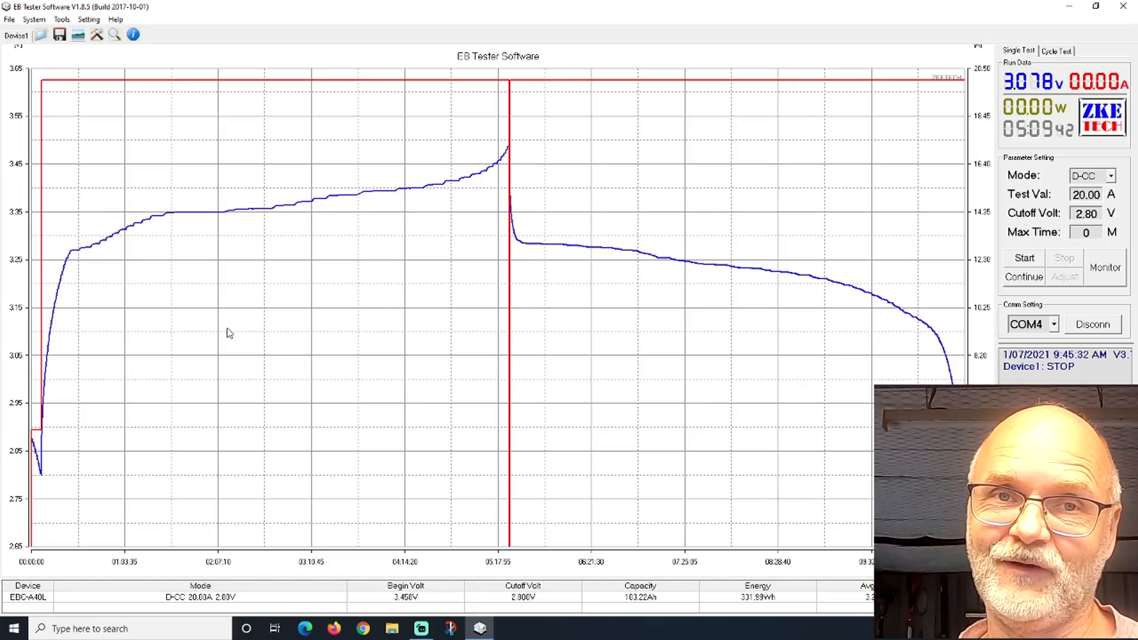
mouse_move(543, 374)
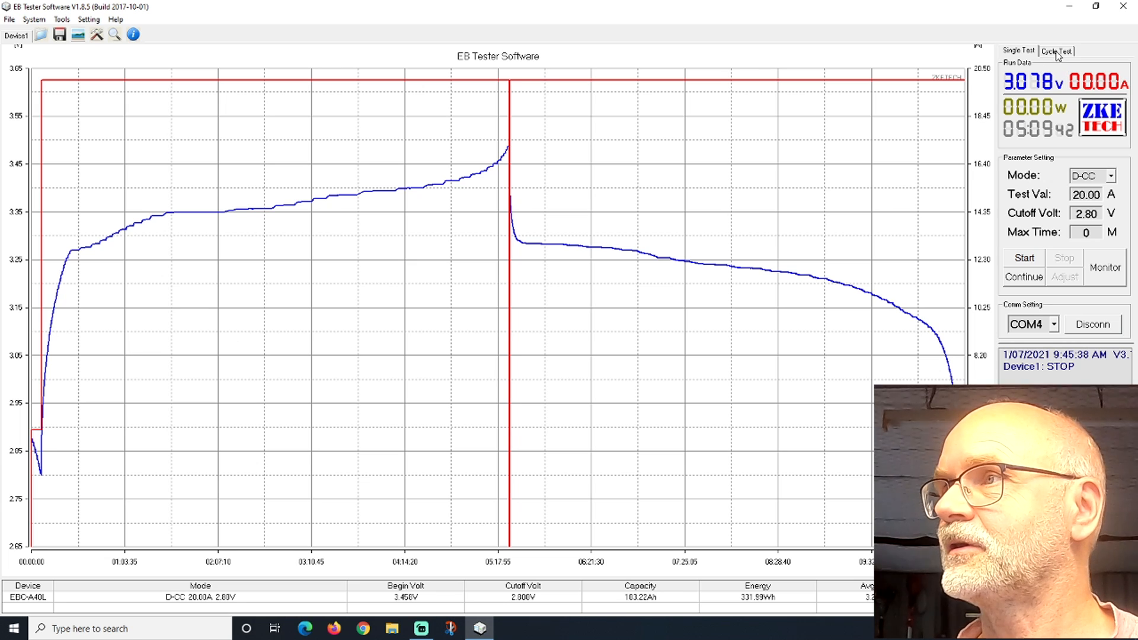
click(1057, 51)
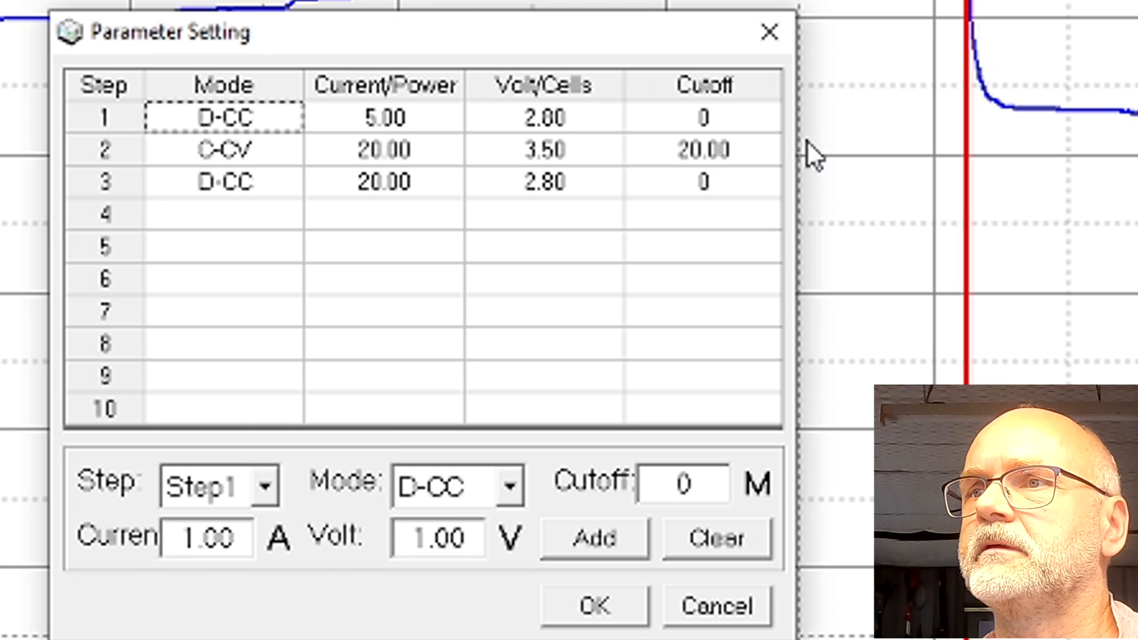
Change Step 2's charging current to 30.00 A and confirm the cycle steps
click(220, 485)
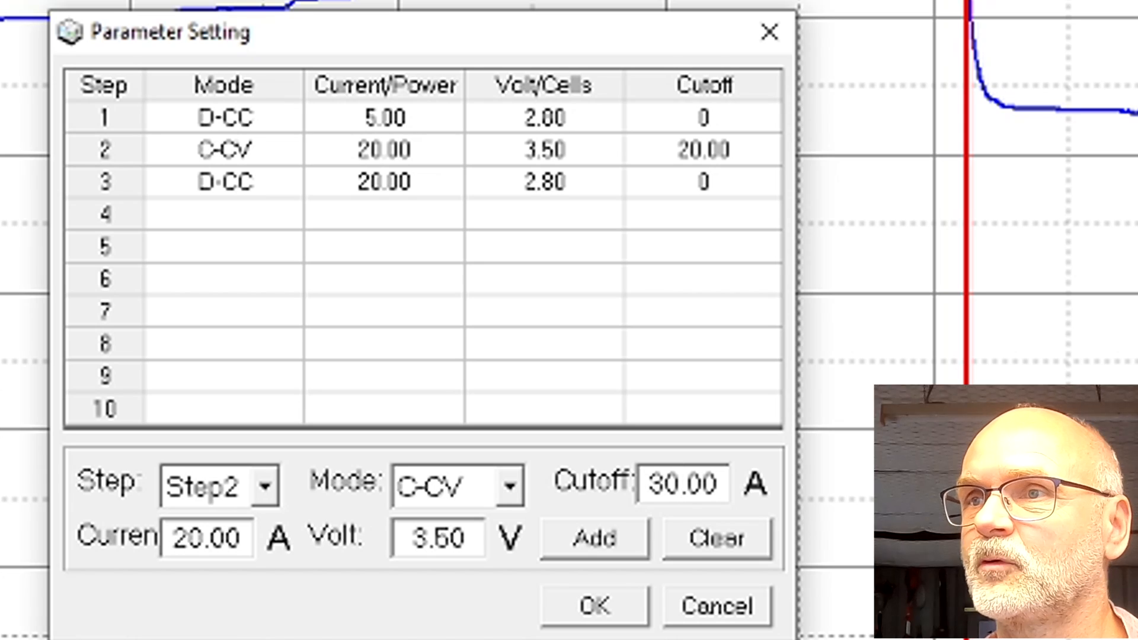
click(207, 537)
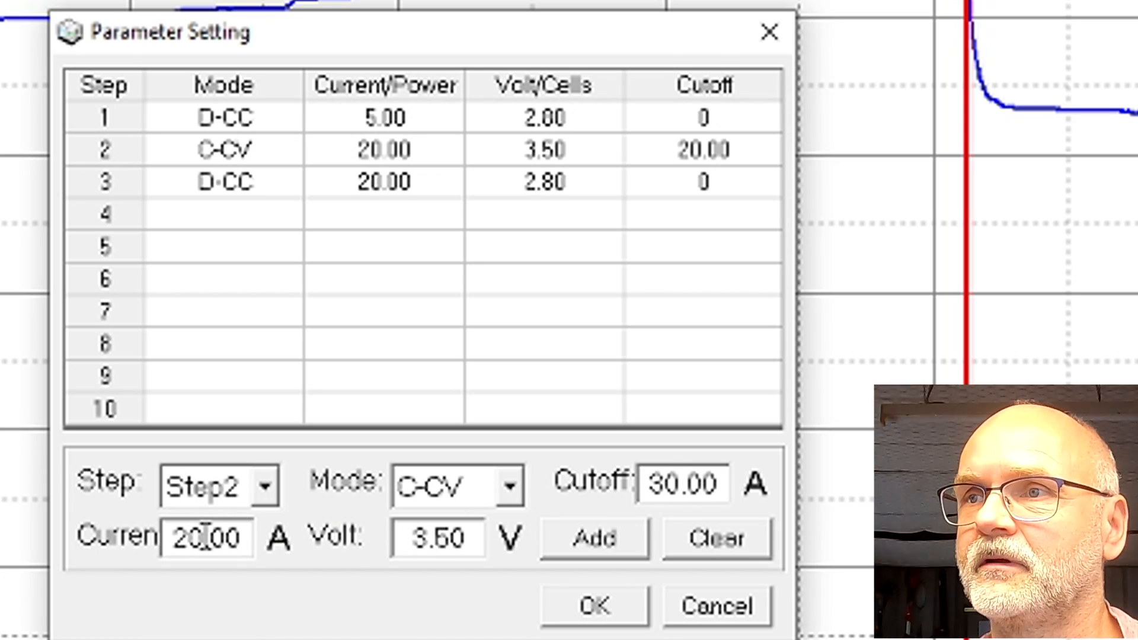
text(30.00)
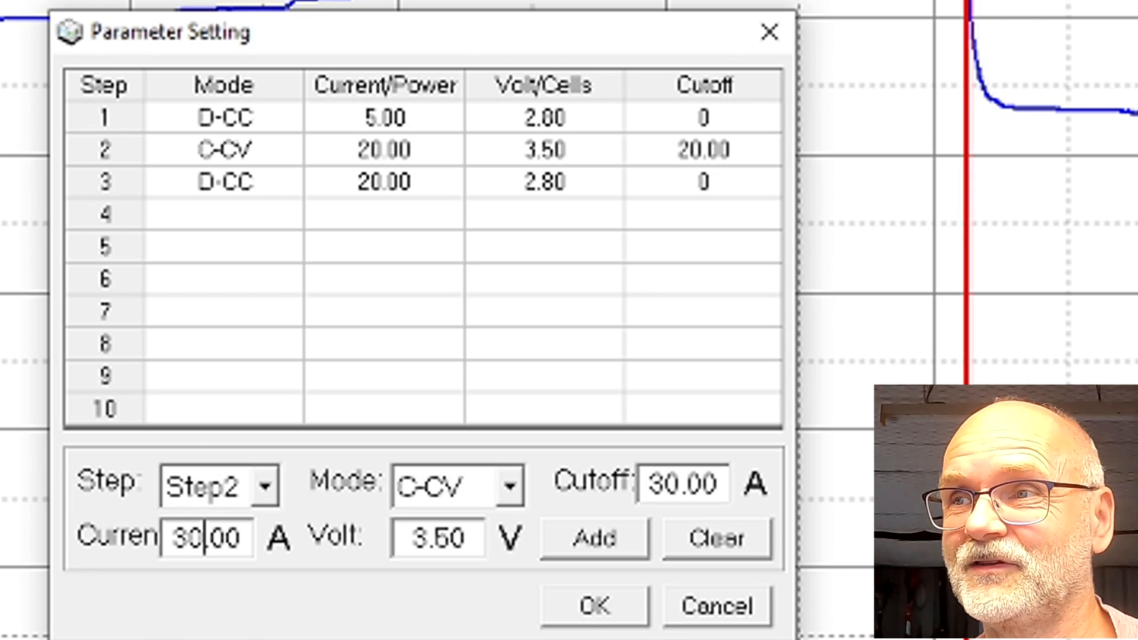
click(594, 538)
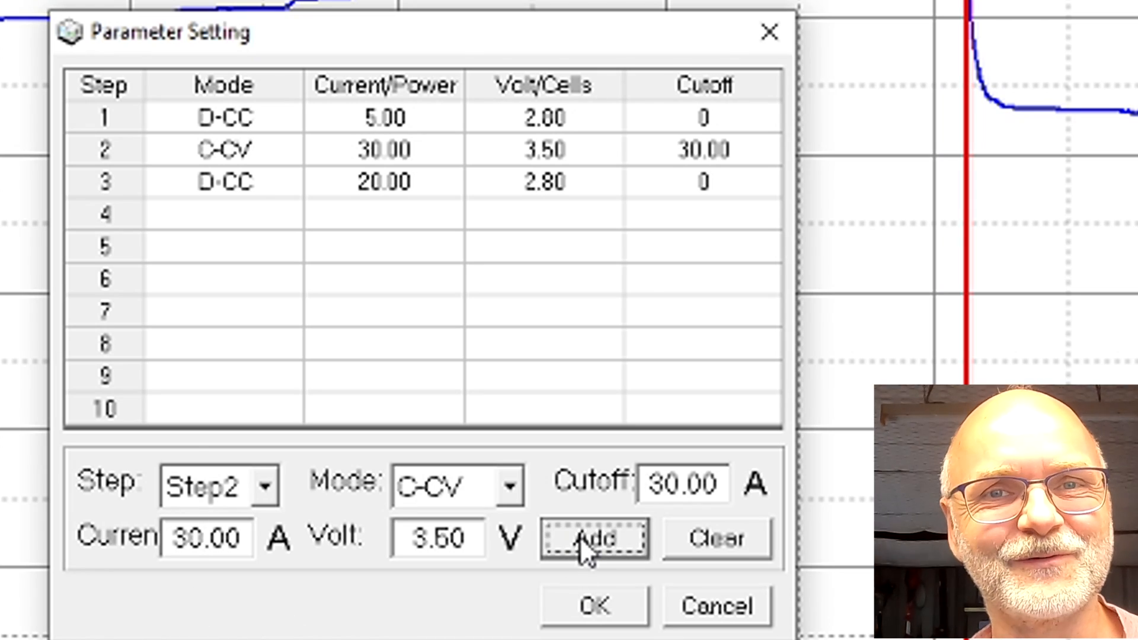
click(594, 606)
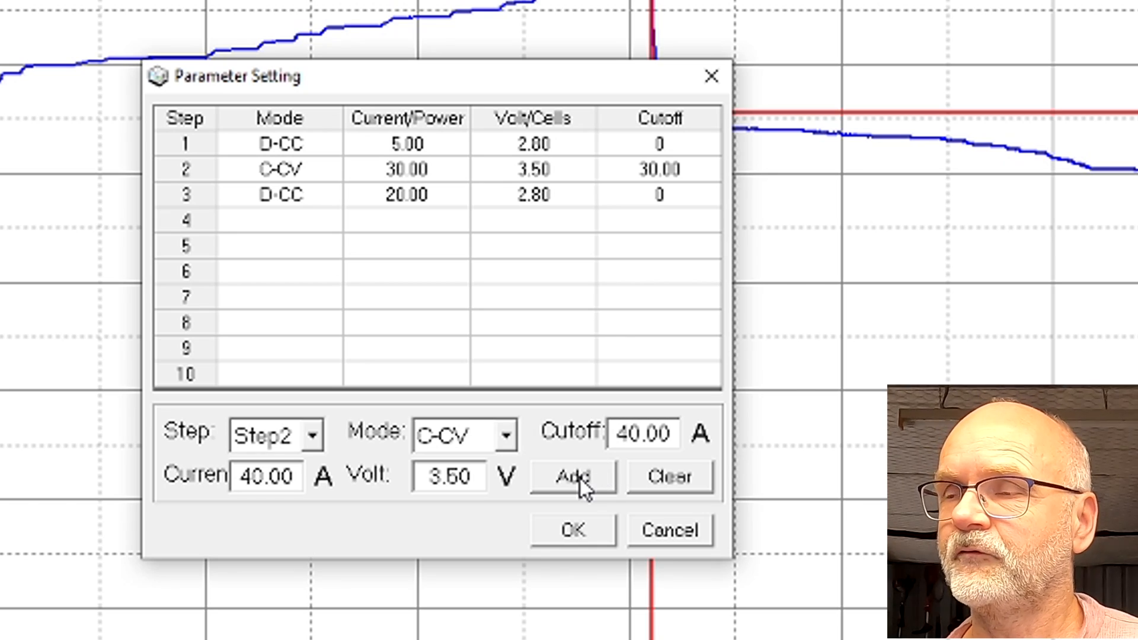
Update Step 2 to 40.00 A charging with a 40 A cutoff and confirm
click(572, 476)
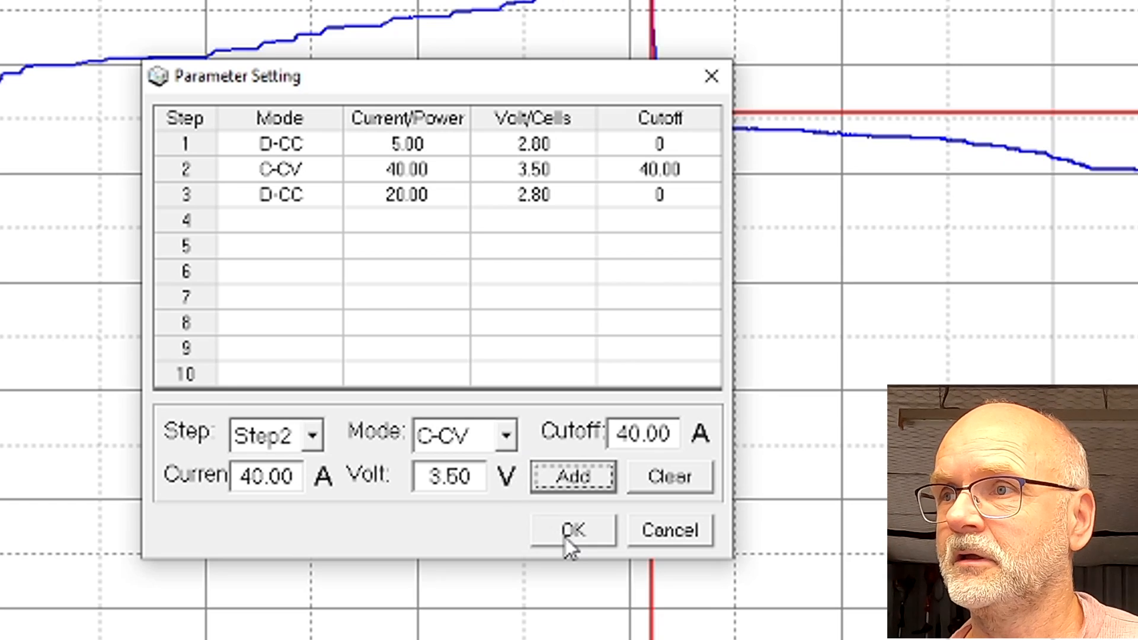
click(572, 530)
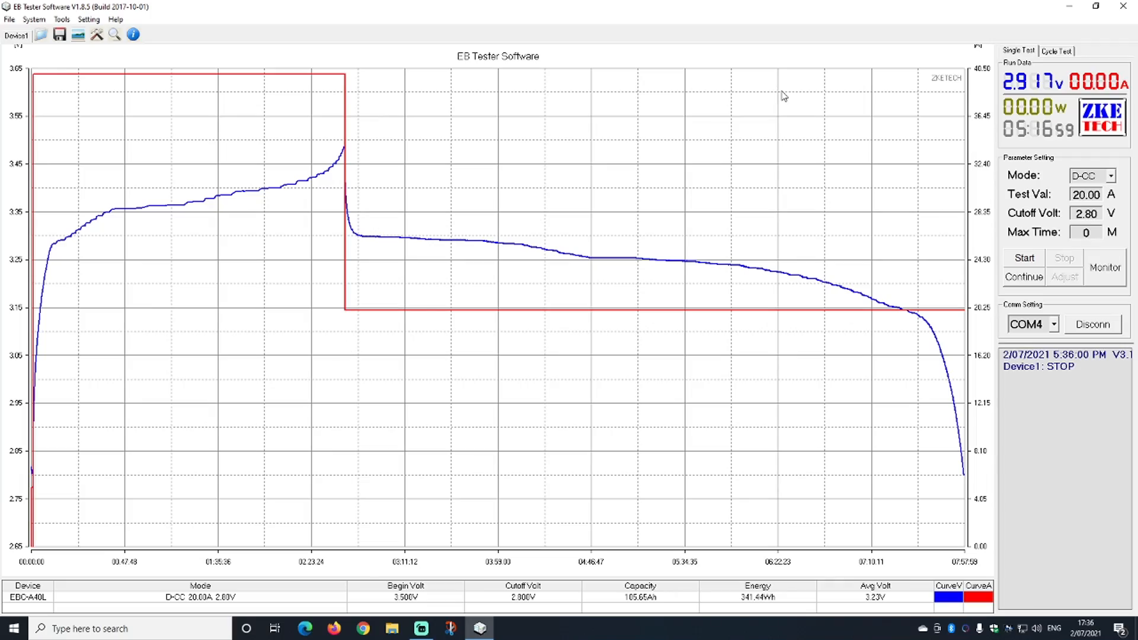
Review the finished run's 105.65 Ah / 341.44 Wh discharge on the Cycle Test tab
click(1057, 51)
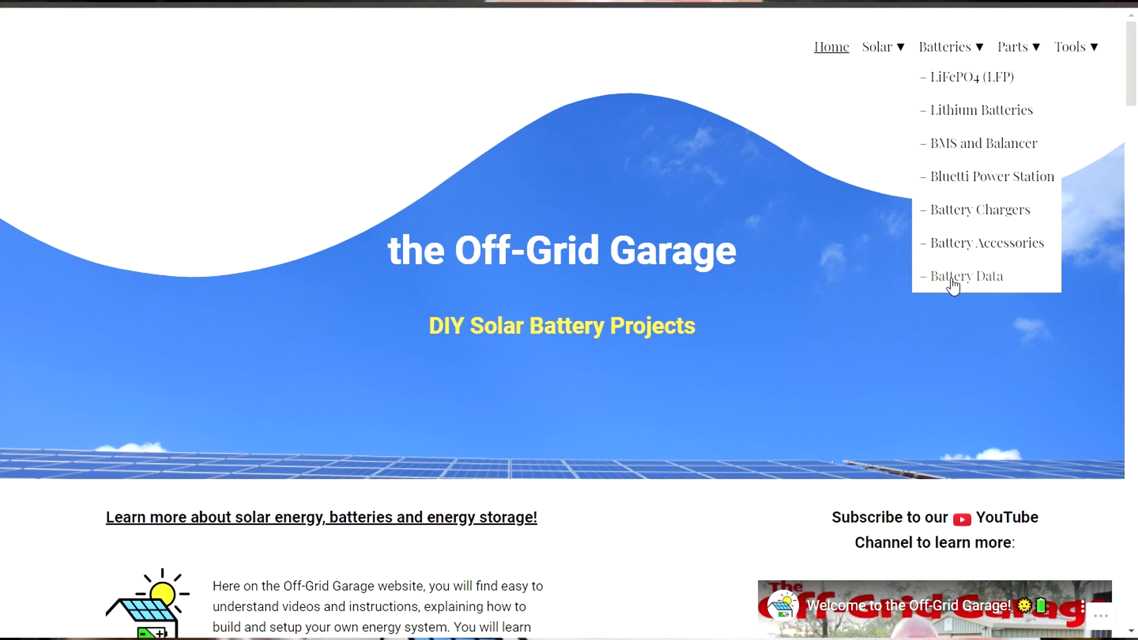
Open Battery Data and scroll down to the Ubetter cell's Test 2 results
click(967, 275)
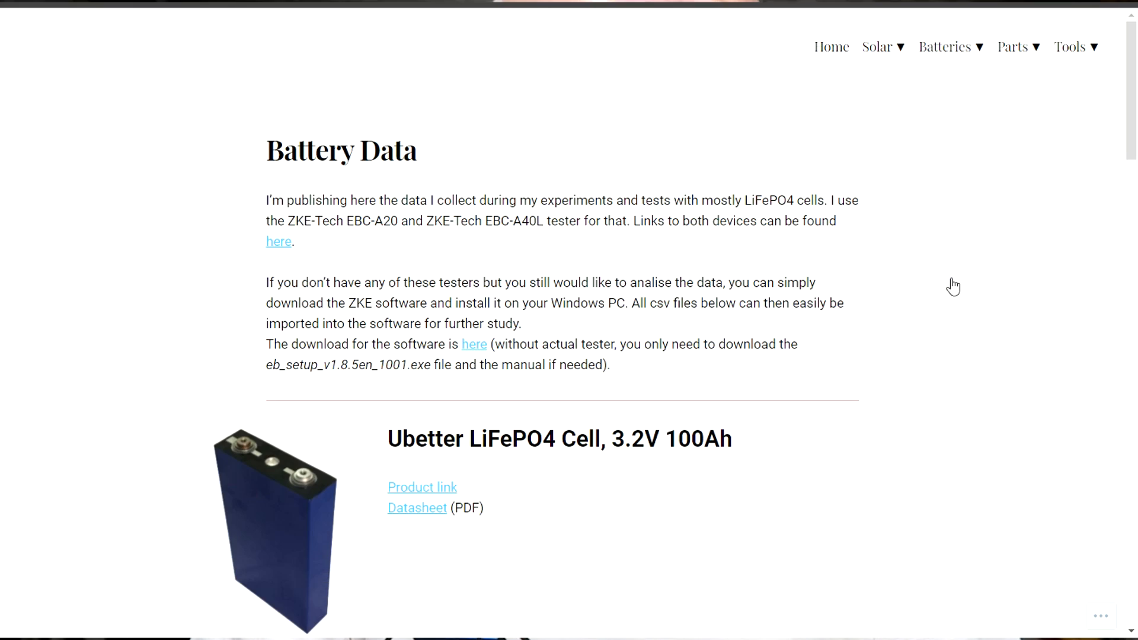
scroll(down, 3)
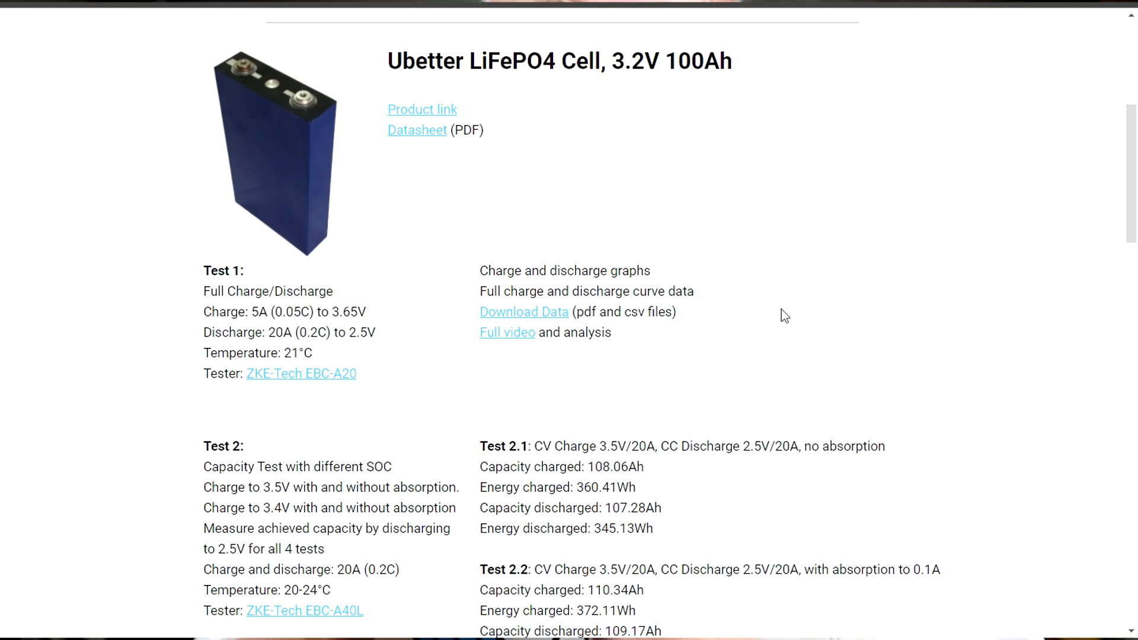
scroll(down, 3)
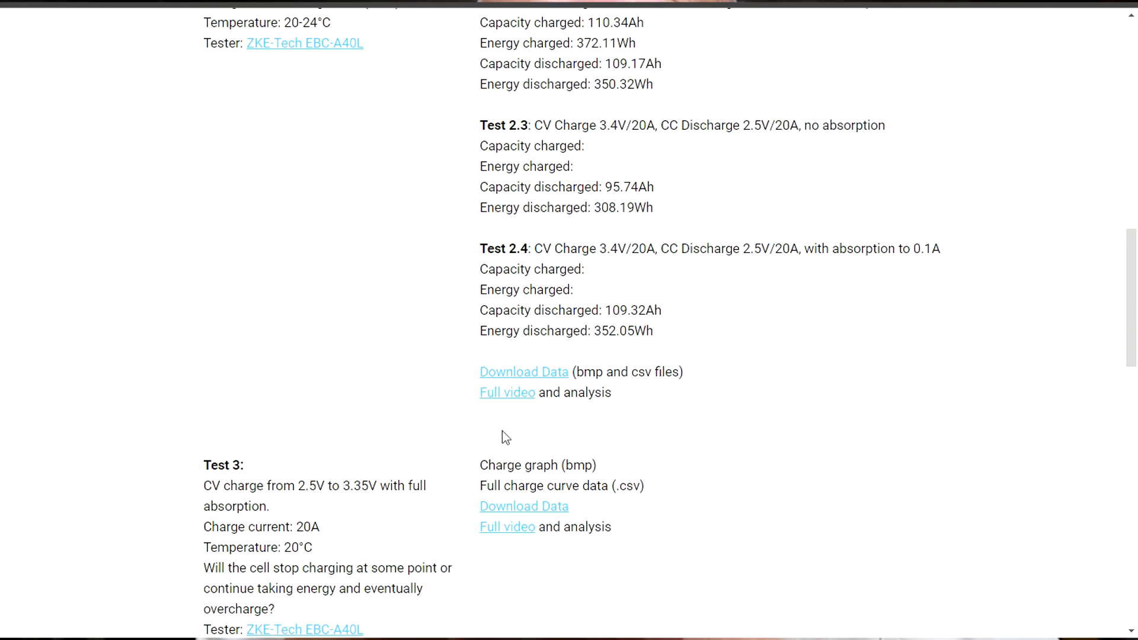
scroll(down, 3)
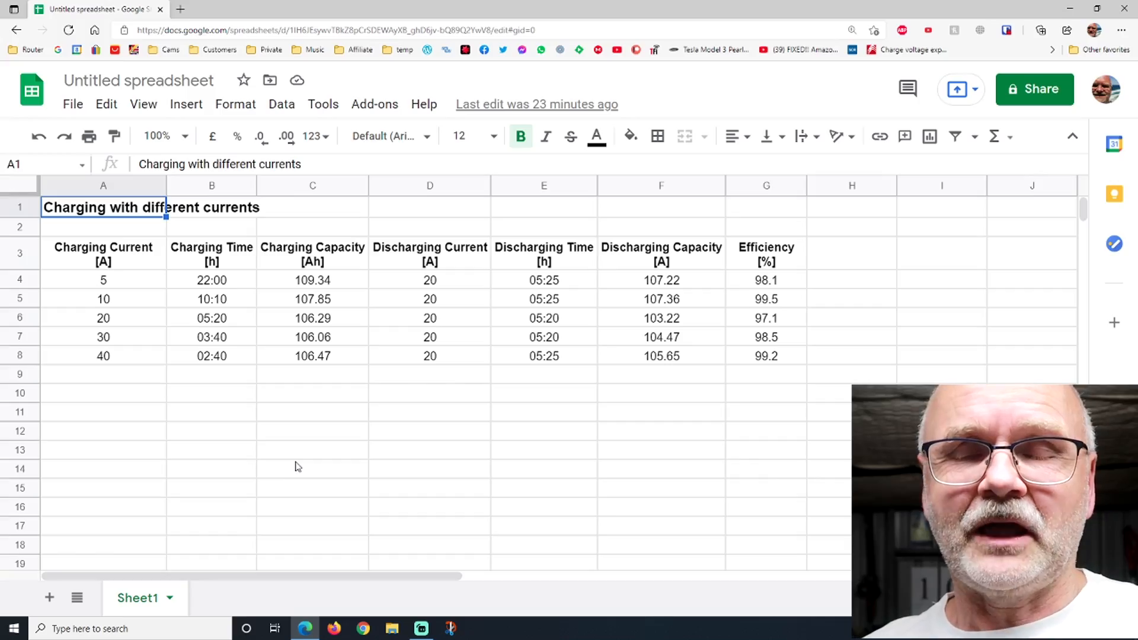
mouse_move(122, 384)
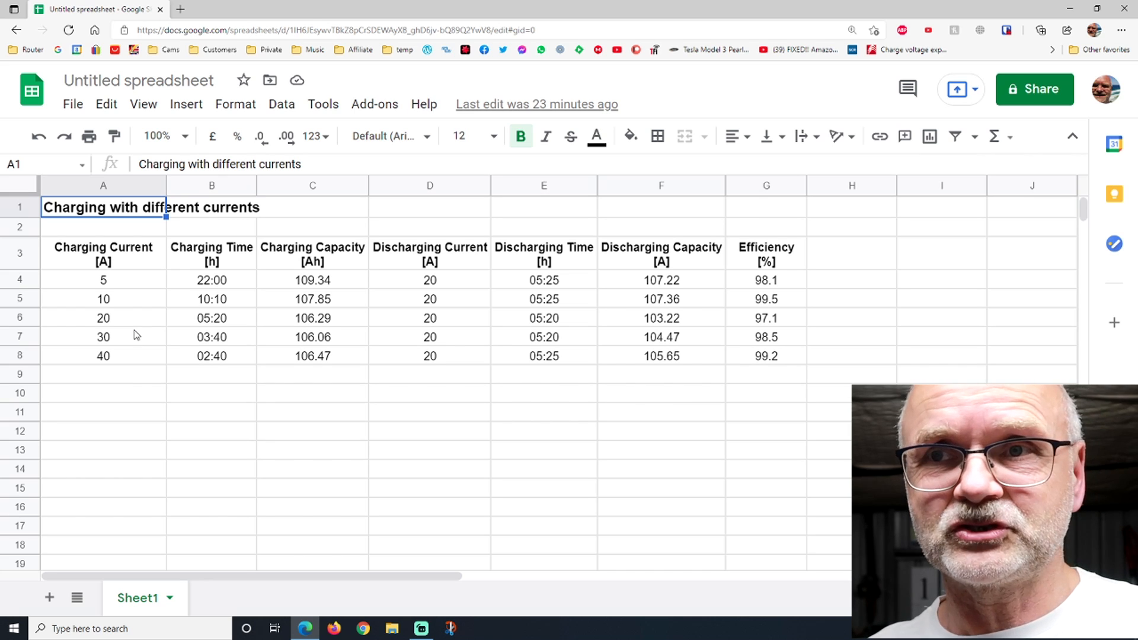
mouse_move(131, 289)
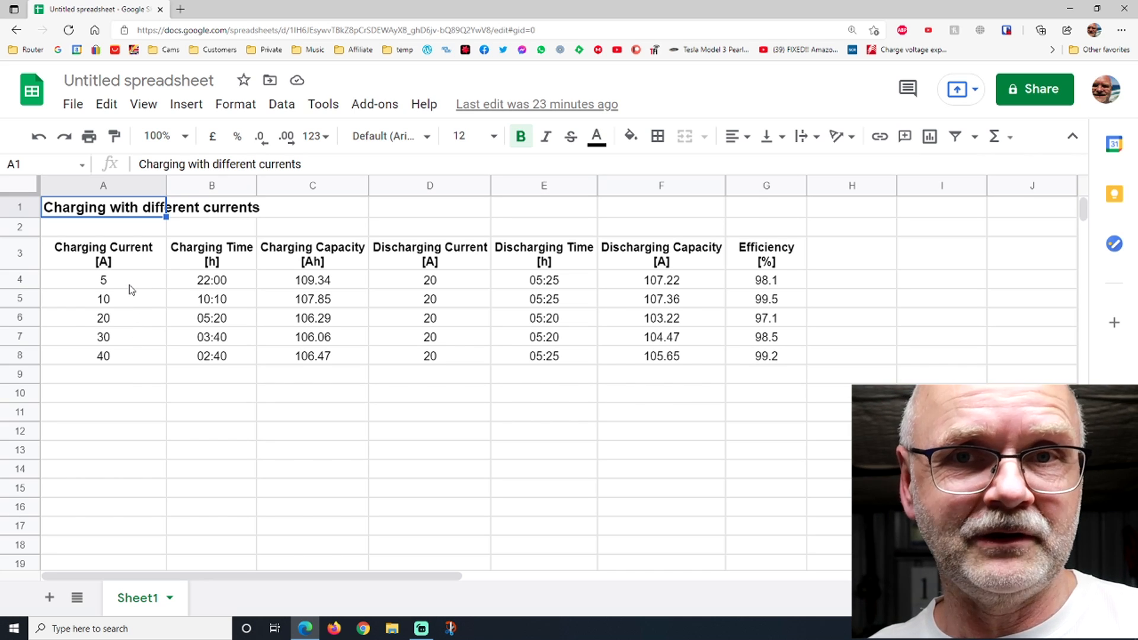
mouse_move(123, 286)
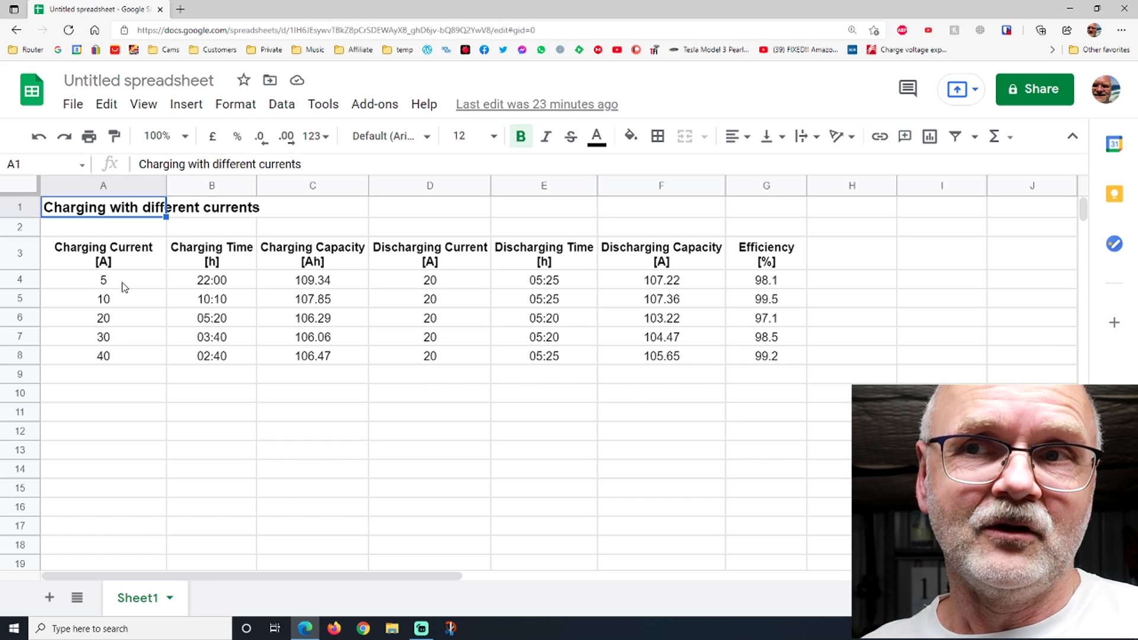
mouse_move(119, 325)
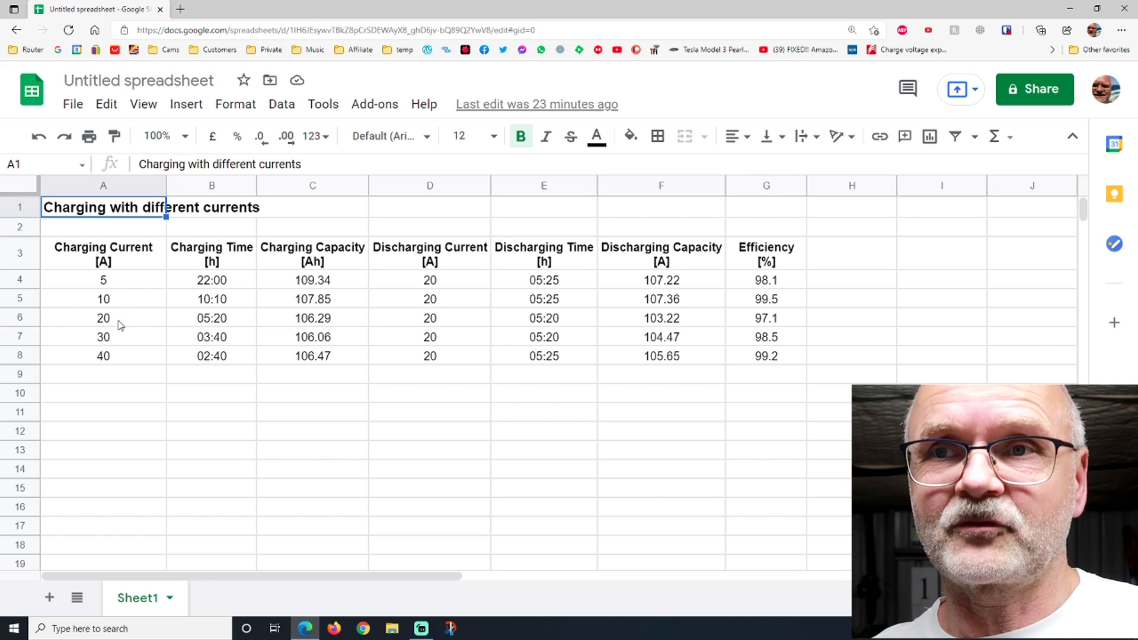
mouse_move(286, 388)
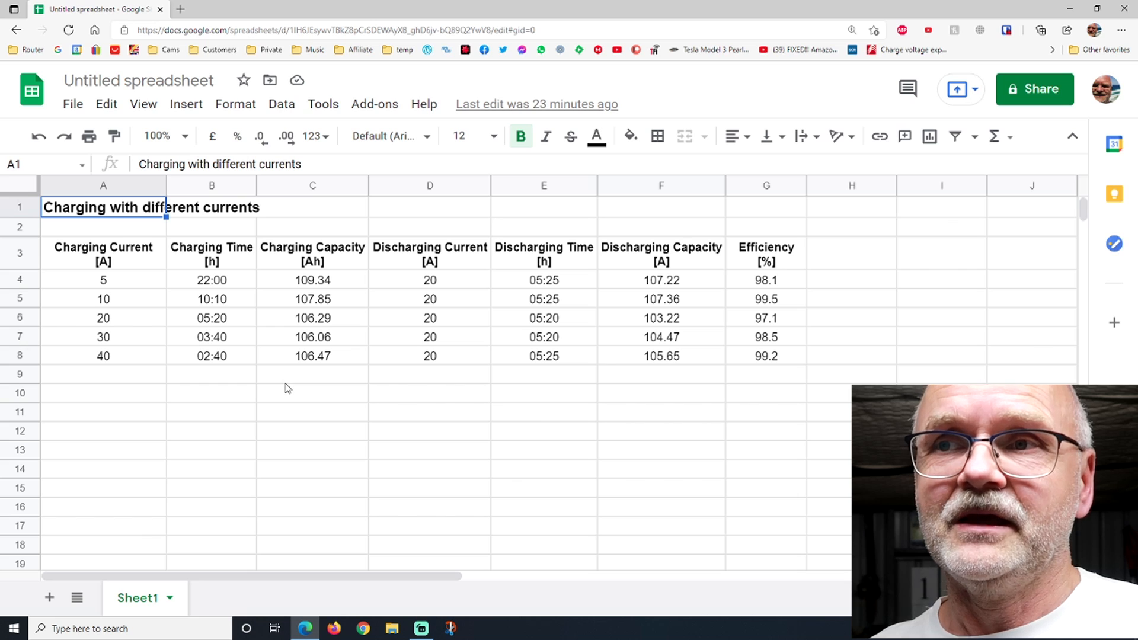
mouse_move(452, 285)
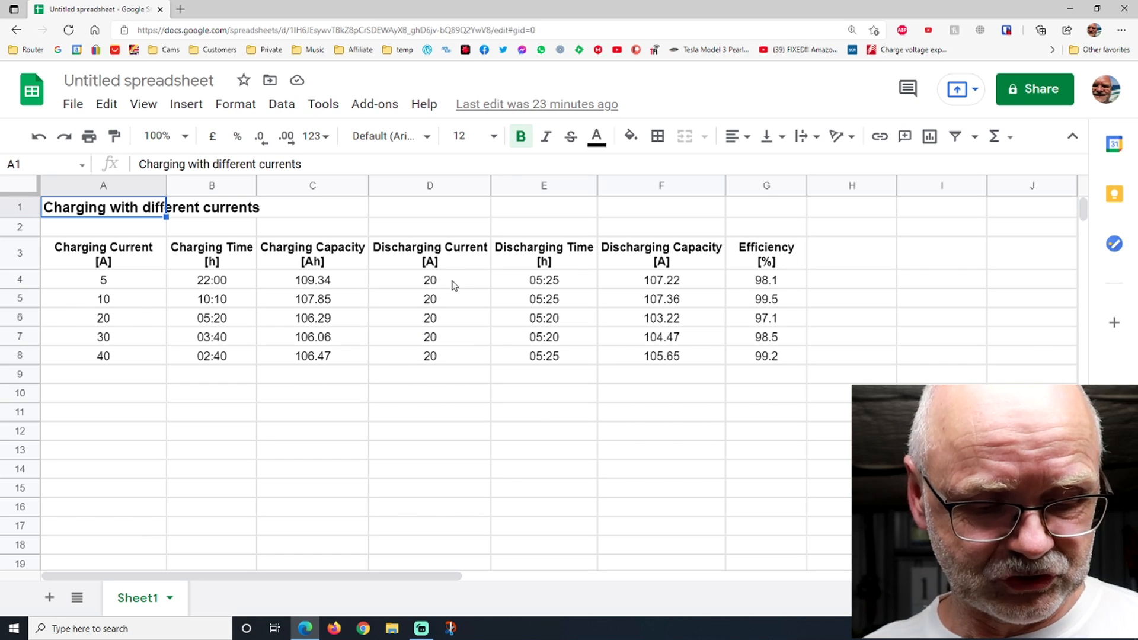
drag(430, 280, 430, 336)
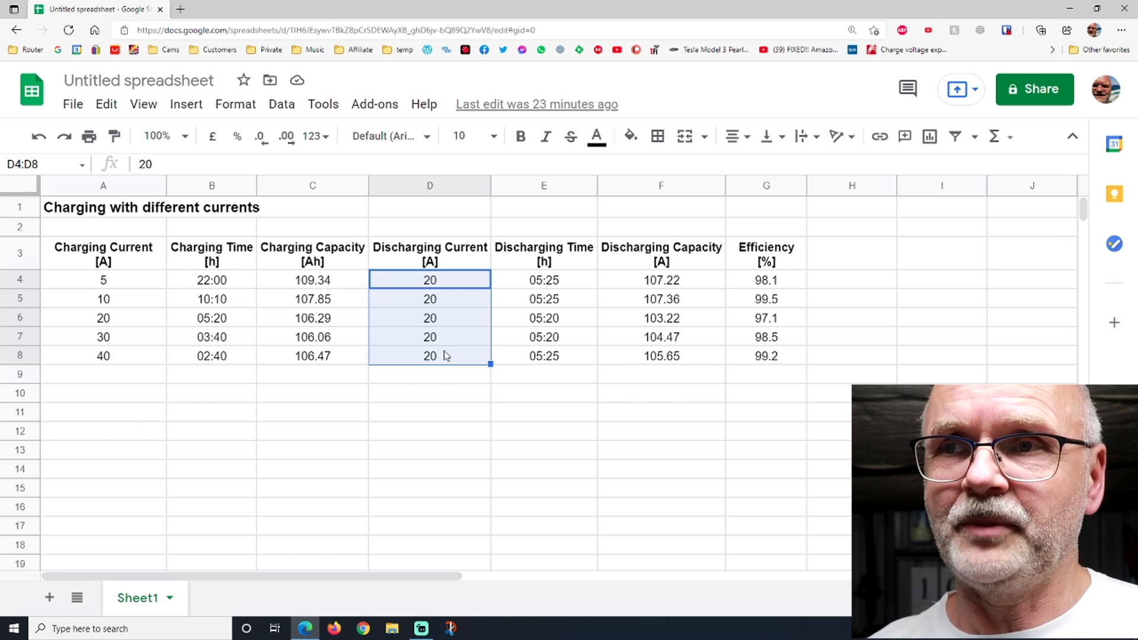
click(430, 374)
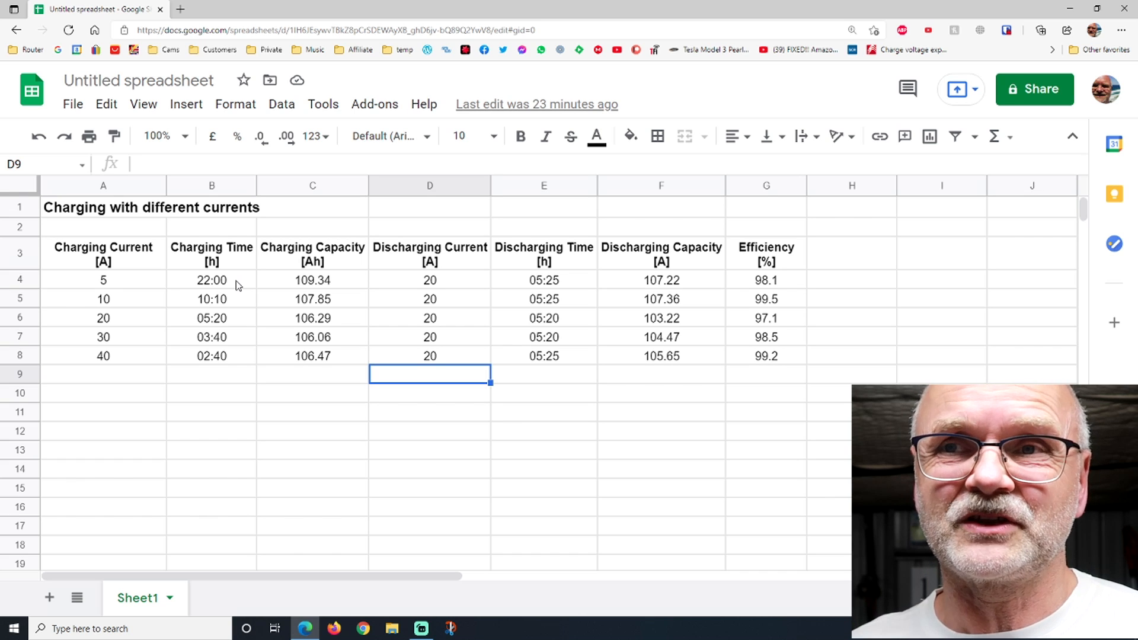
mouse_move(233, 310)
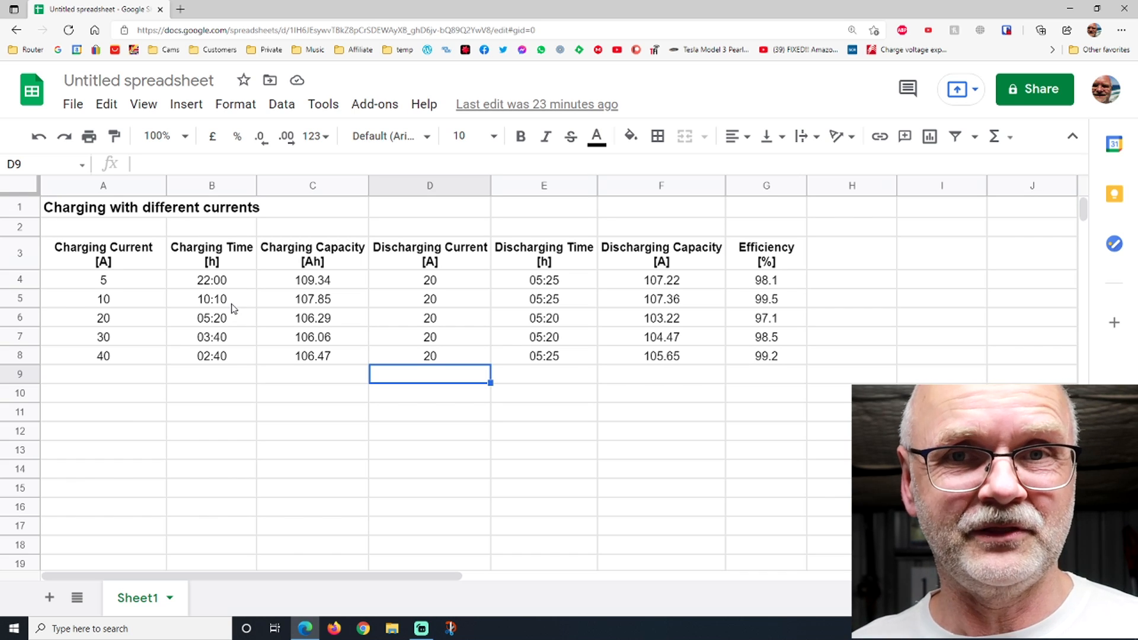
click(313, 374)
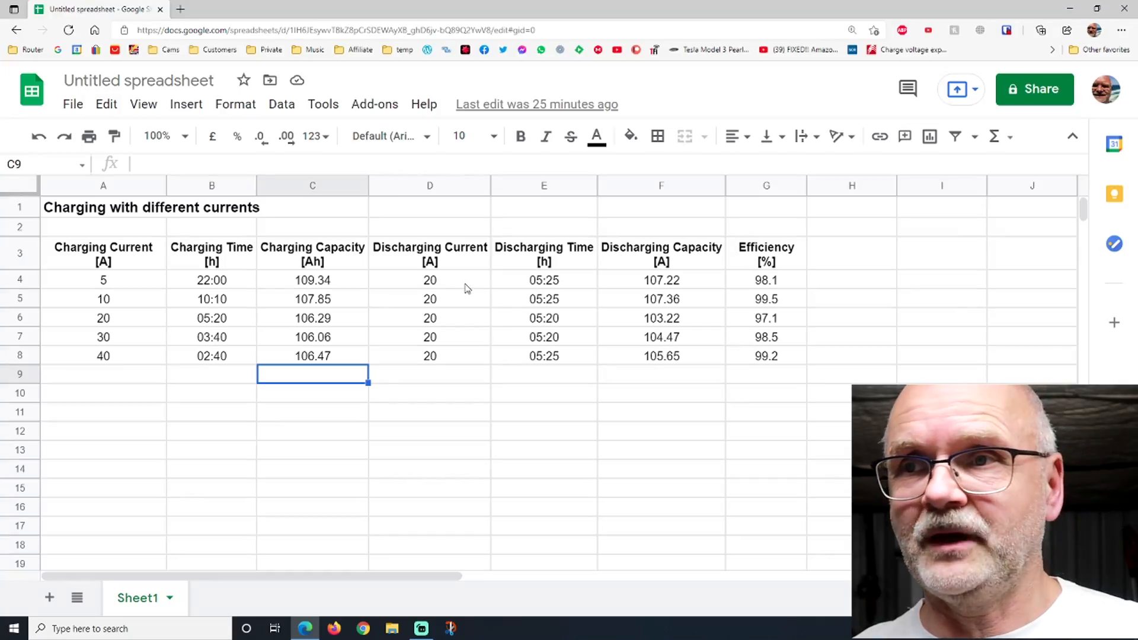
mouse_move(777, 321)
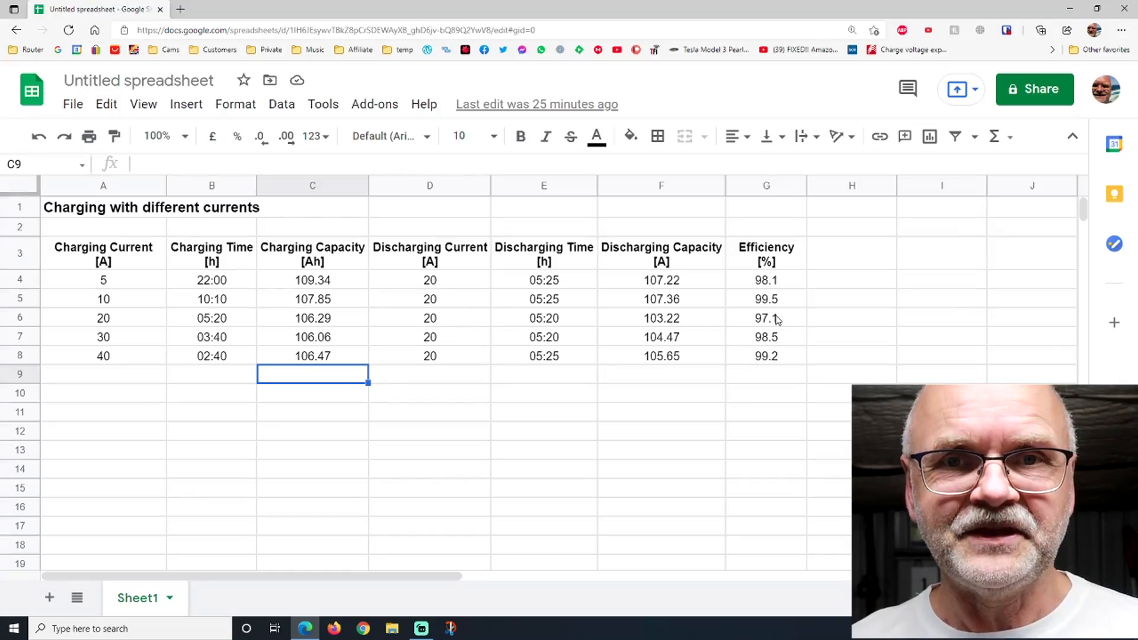
mouse_move(808, 299)
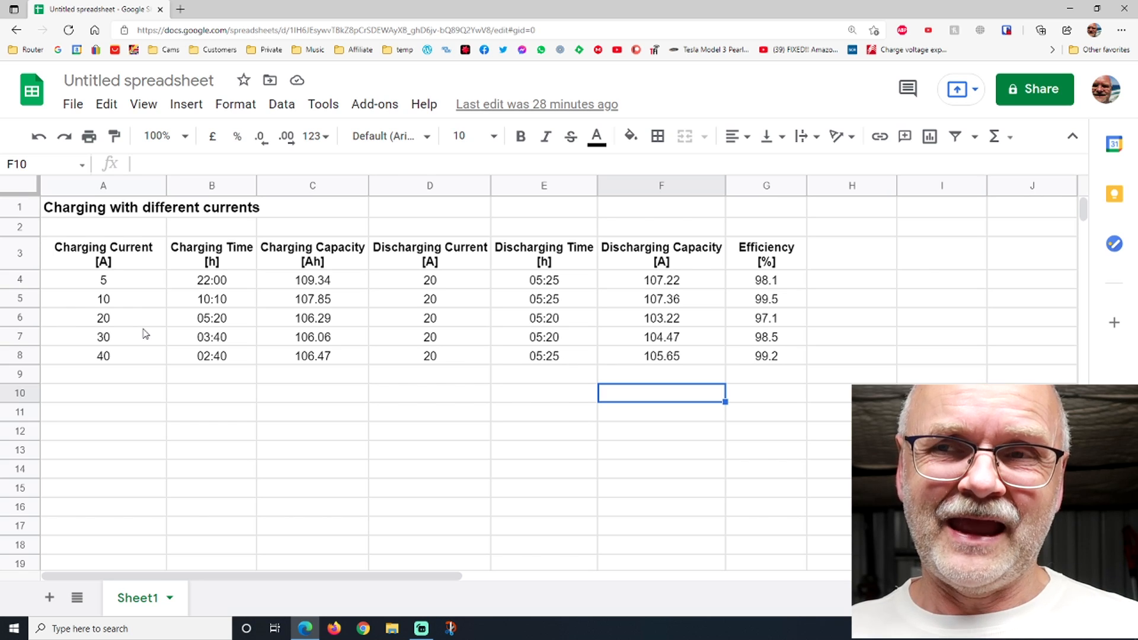
mouse_move(138, 324)
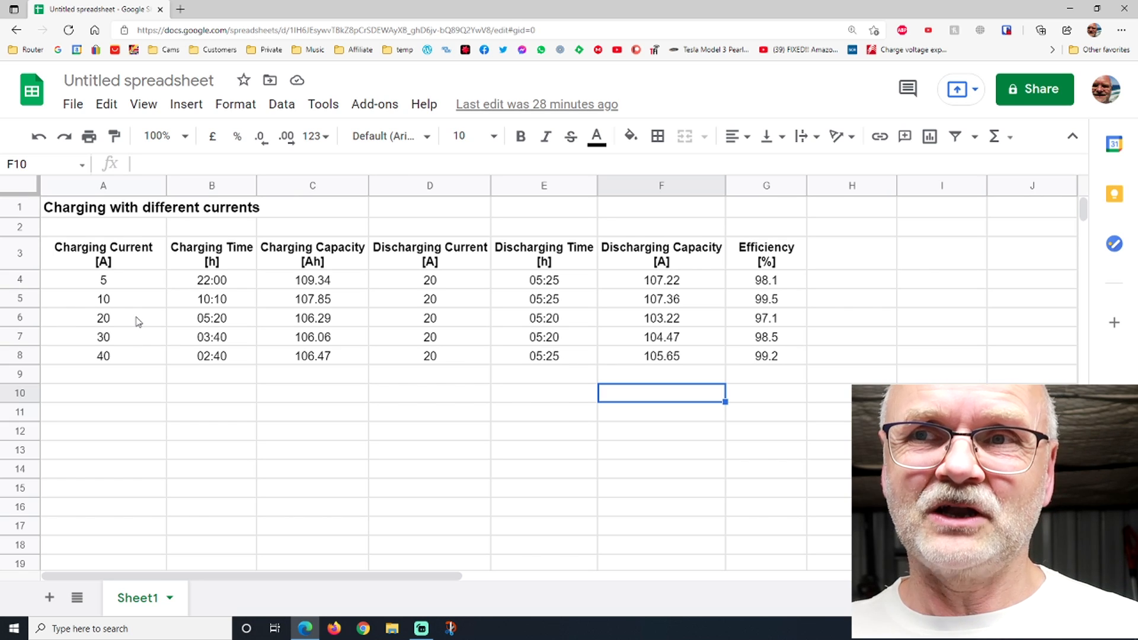
click(20, 318)
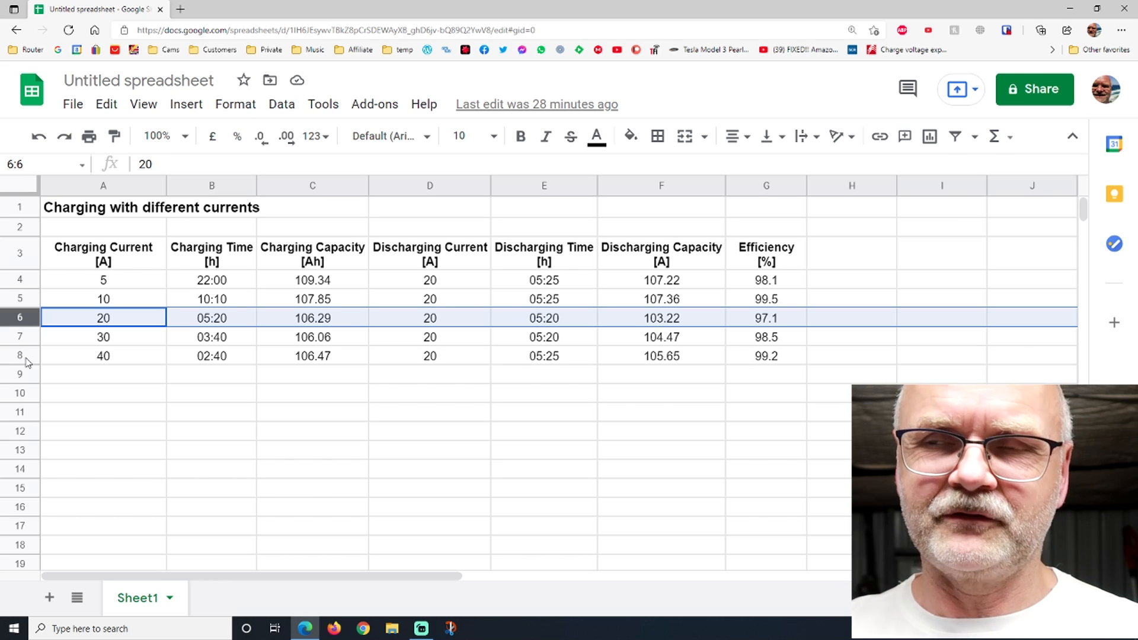
click(103, 355)
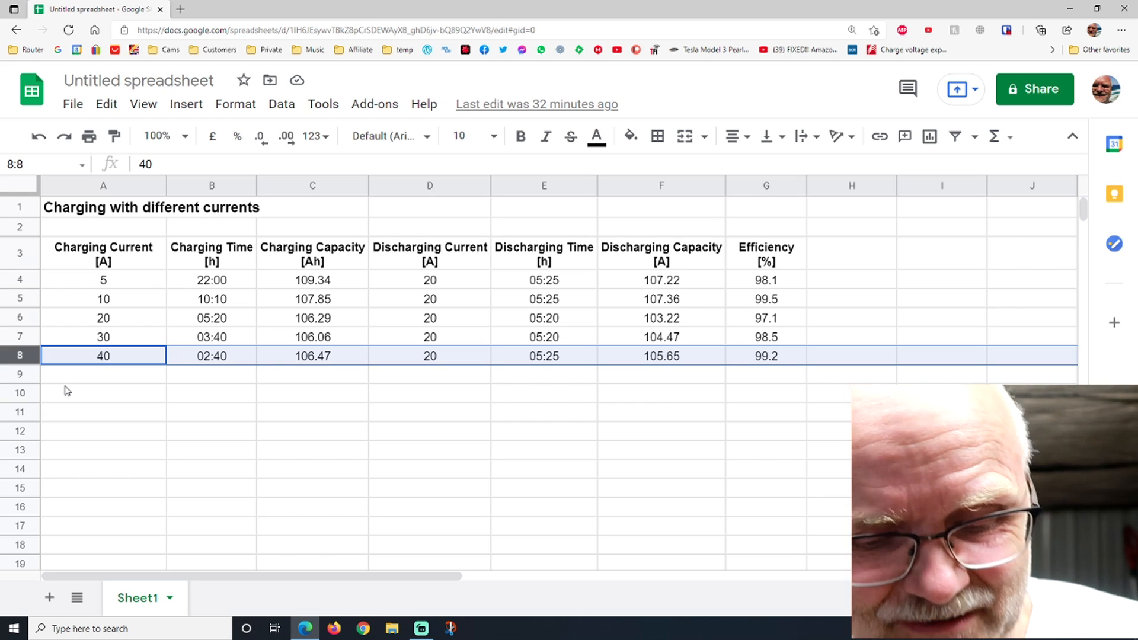
click(103, 372)
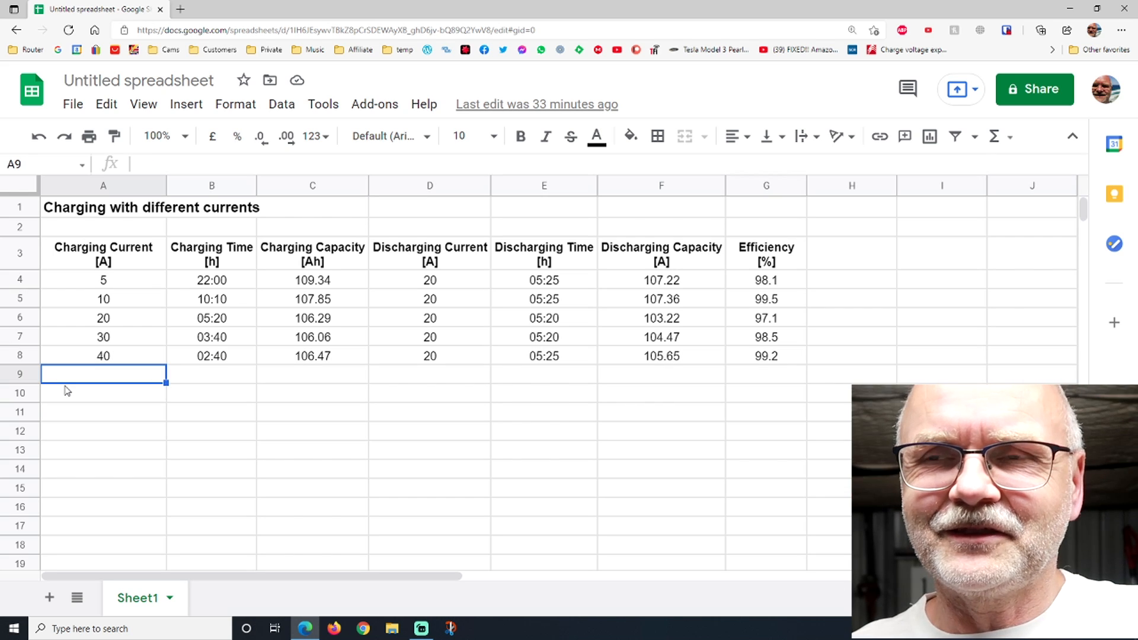
click(103, 430)
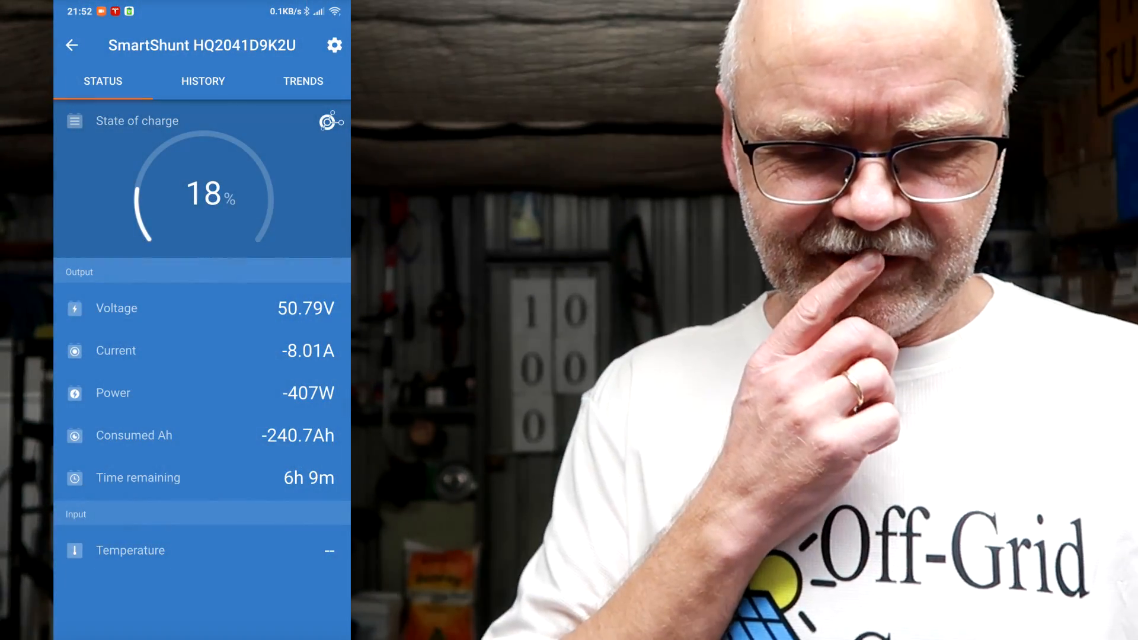
Show SmartShunt history: 260 Ah deepest discharge, 8 cycles, 371.1 kWh discharged
click(203, 81)
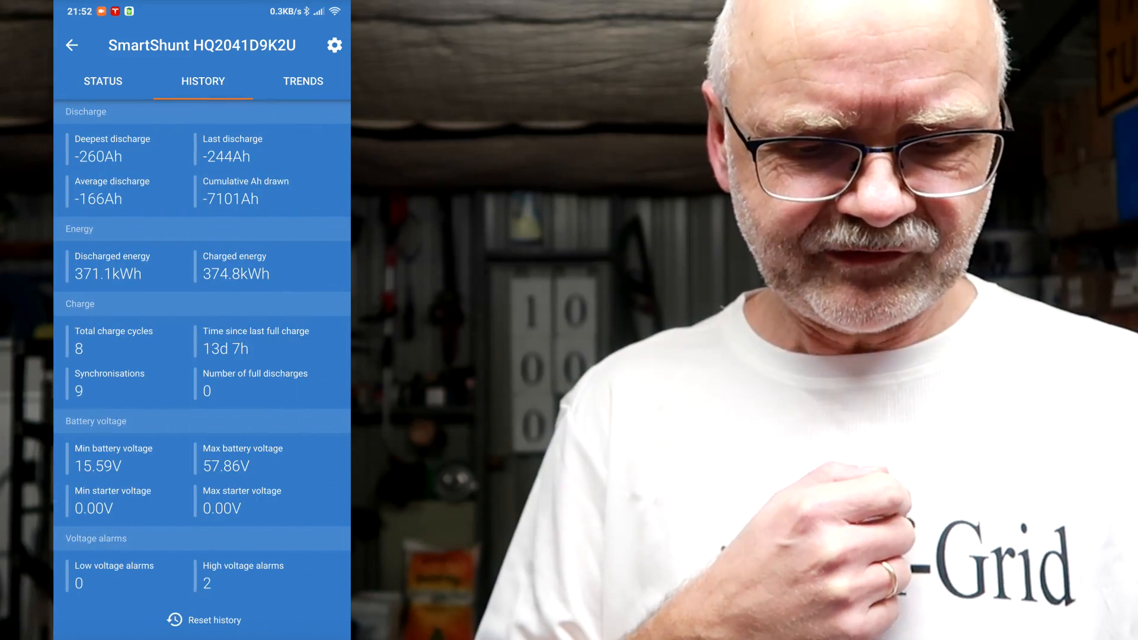